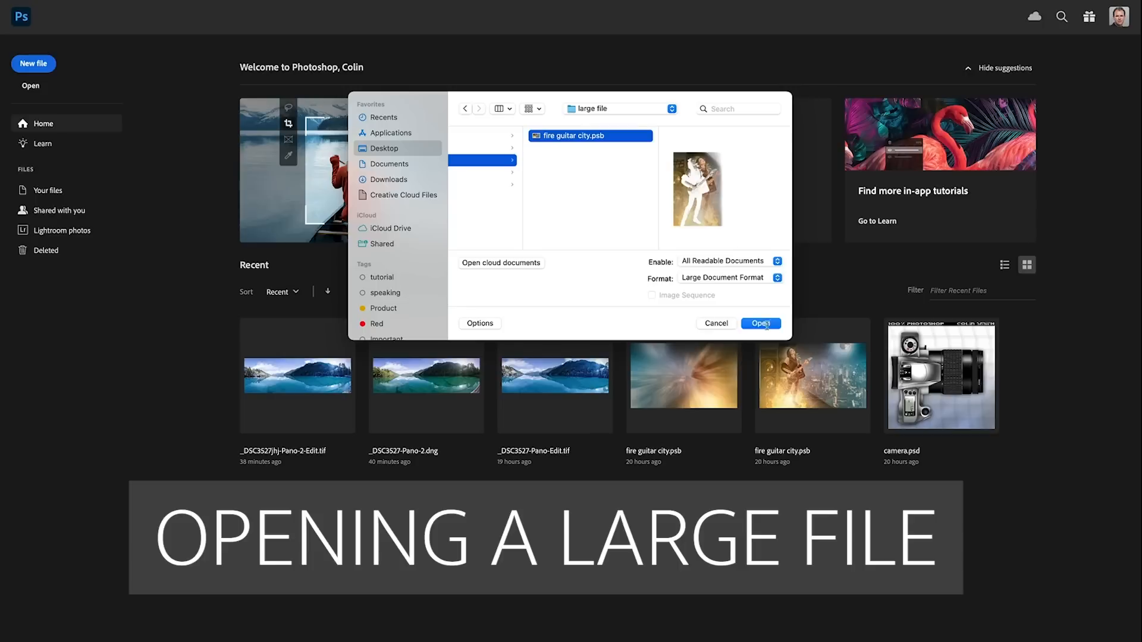
# Open the fire guitar city.psb document from the desktop's large file folder
pyautogui.click(760, 322)
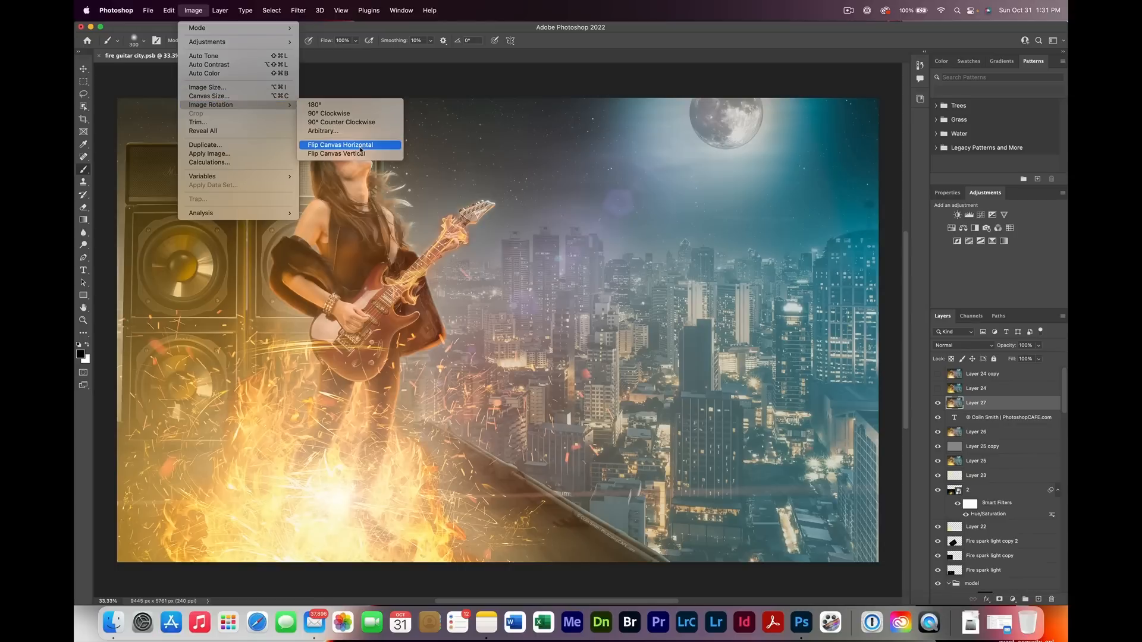
# Flip the whole canvas horizontally so the guitarist sits on the right
pyautogui.click(339, 144)
pyautogui.write('300')
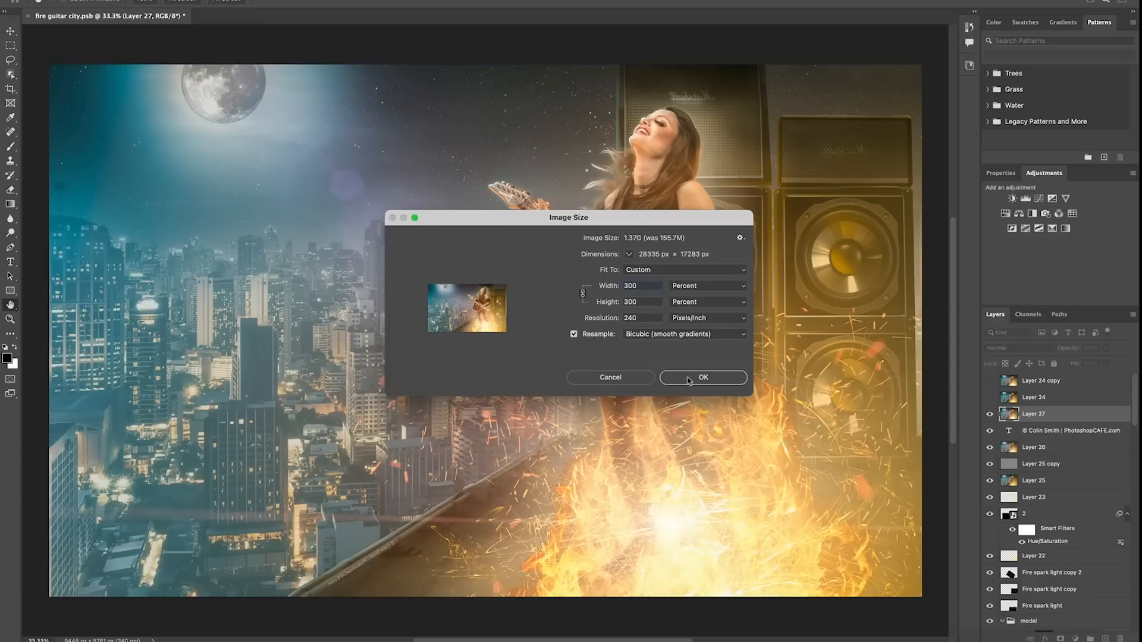
# Resize the composite to 300 percent width and height with Bicubic resampling
pyautogui.click(702, 377)
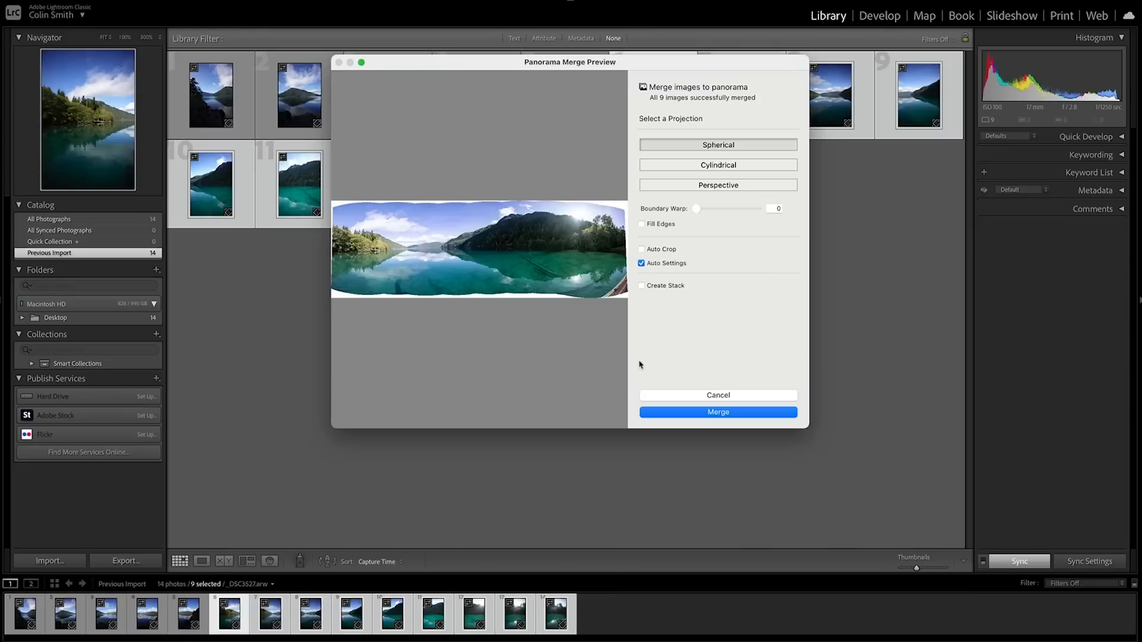
# Merge the nine lake photos into a Spherical panorama with Fill Edges enabled
pyautogui.click(641, 224)
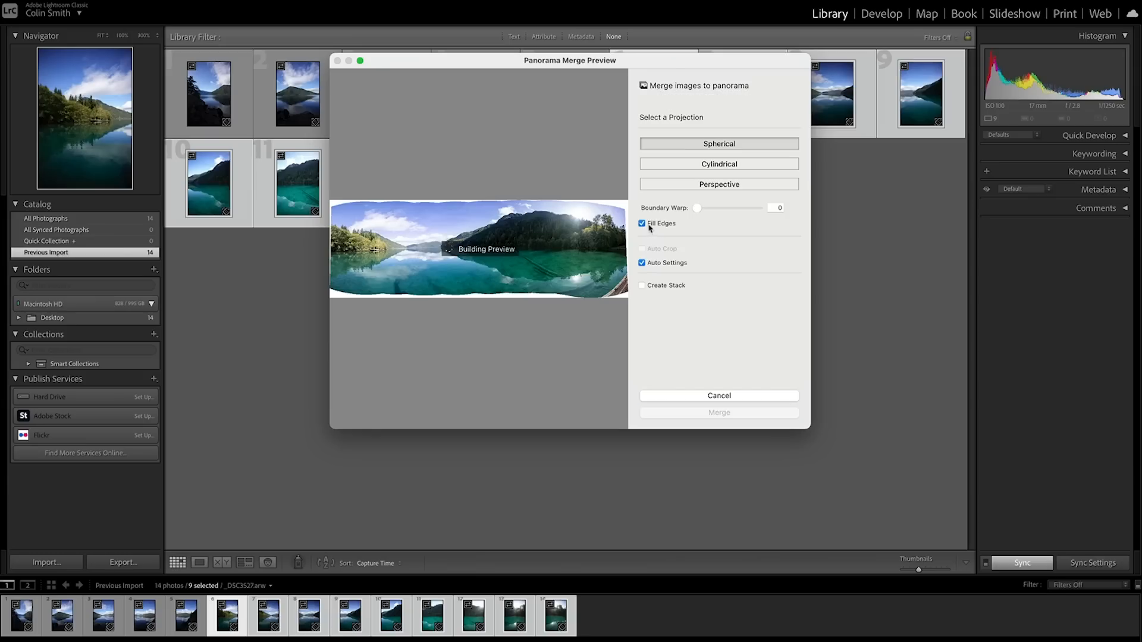
pyautogui.click(719, 412)
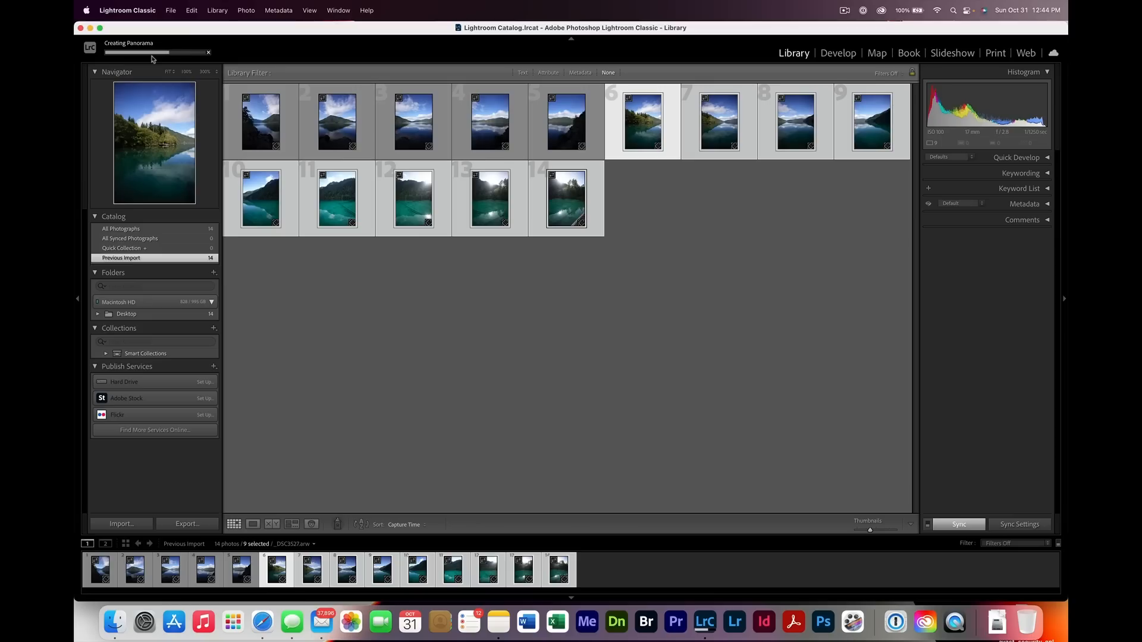